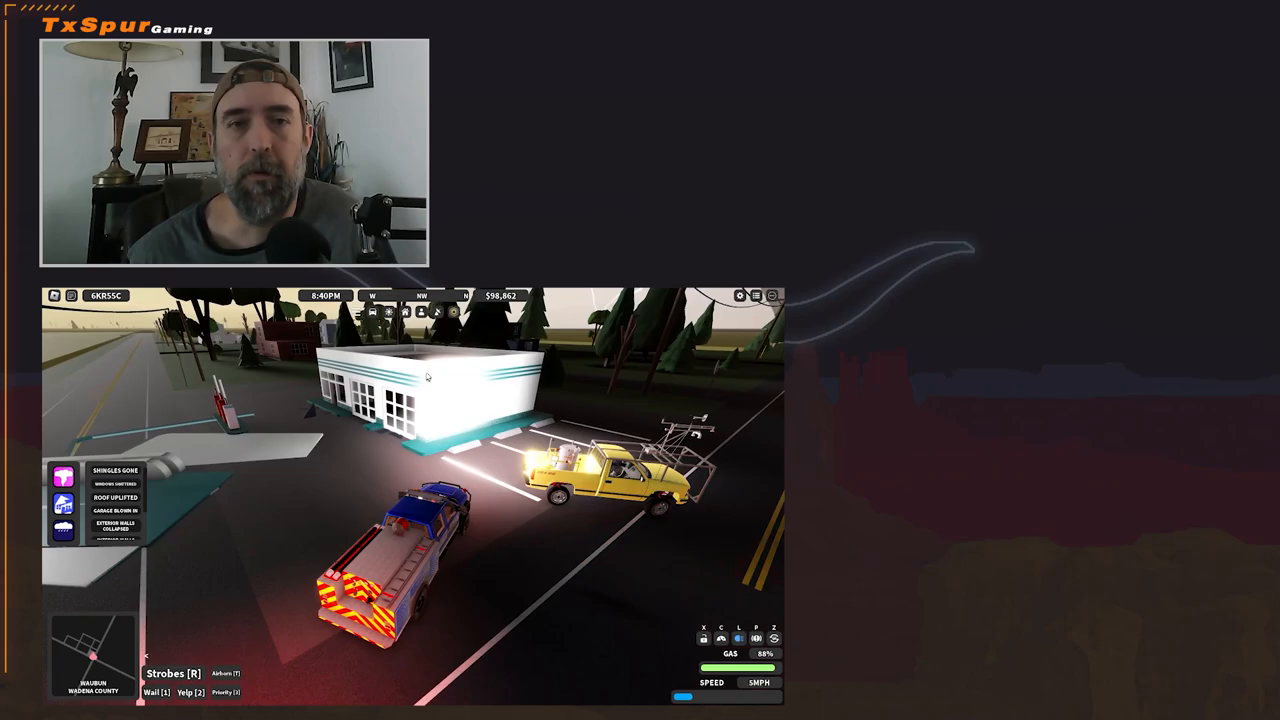
Drive the fire-striped truck forward out of the gas station onto the highway
key(w)
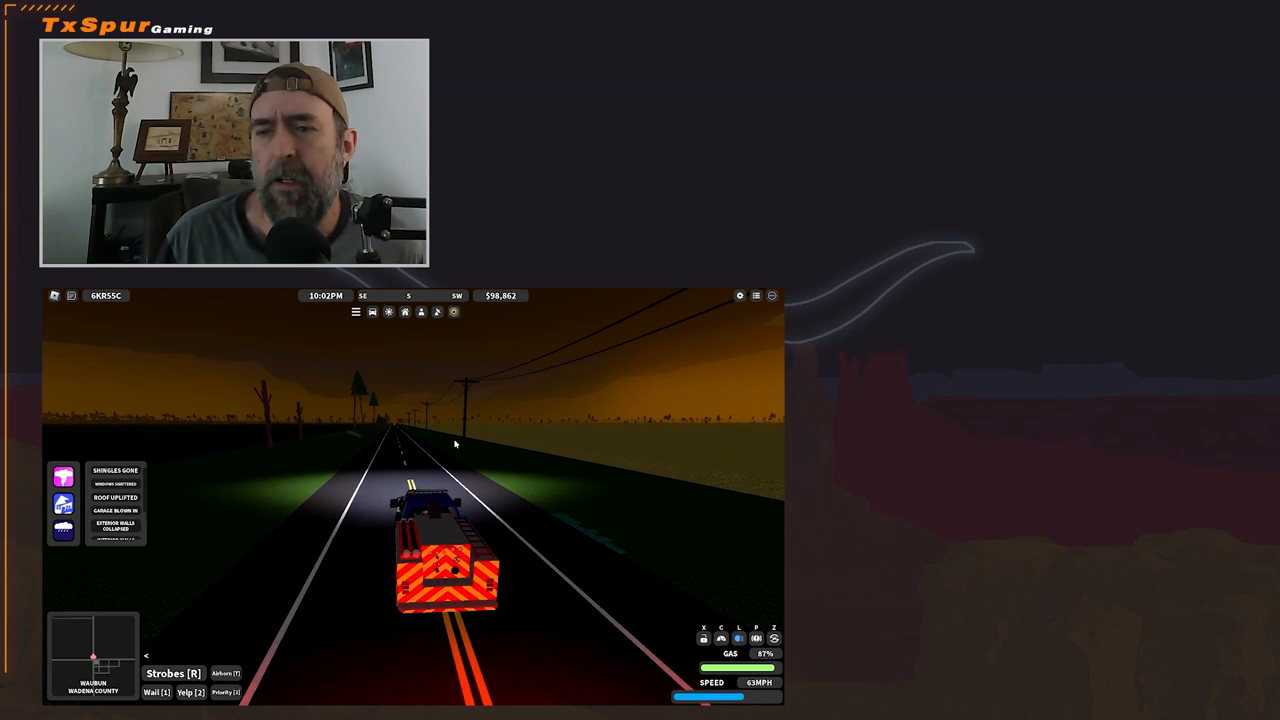
Open the radar showing the KHZL velocity scan with warning boxes near Hibbing
key(w)
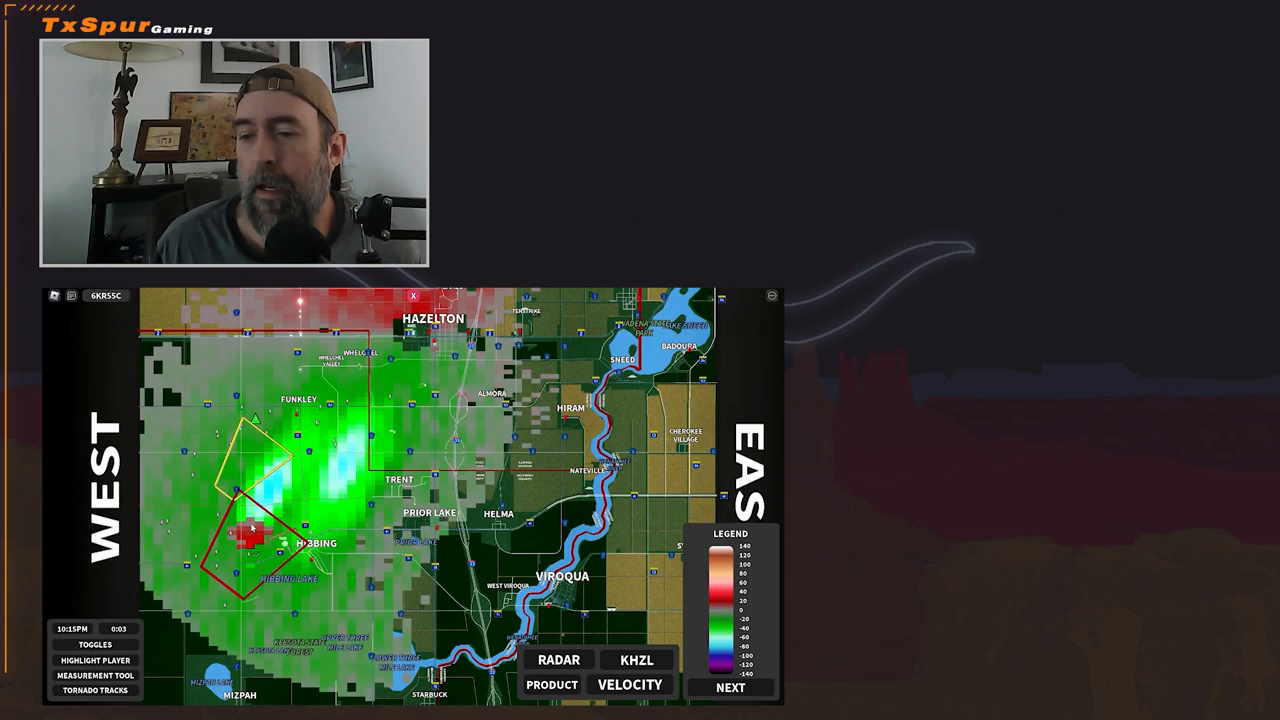
Toggle the radar product button, then open the Tornado Tracks list of tornadoes #1–#4
click(630, 684)
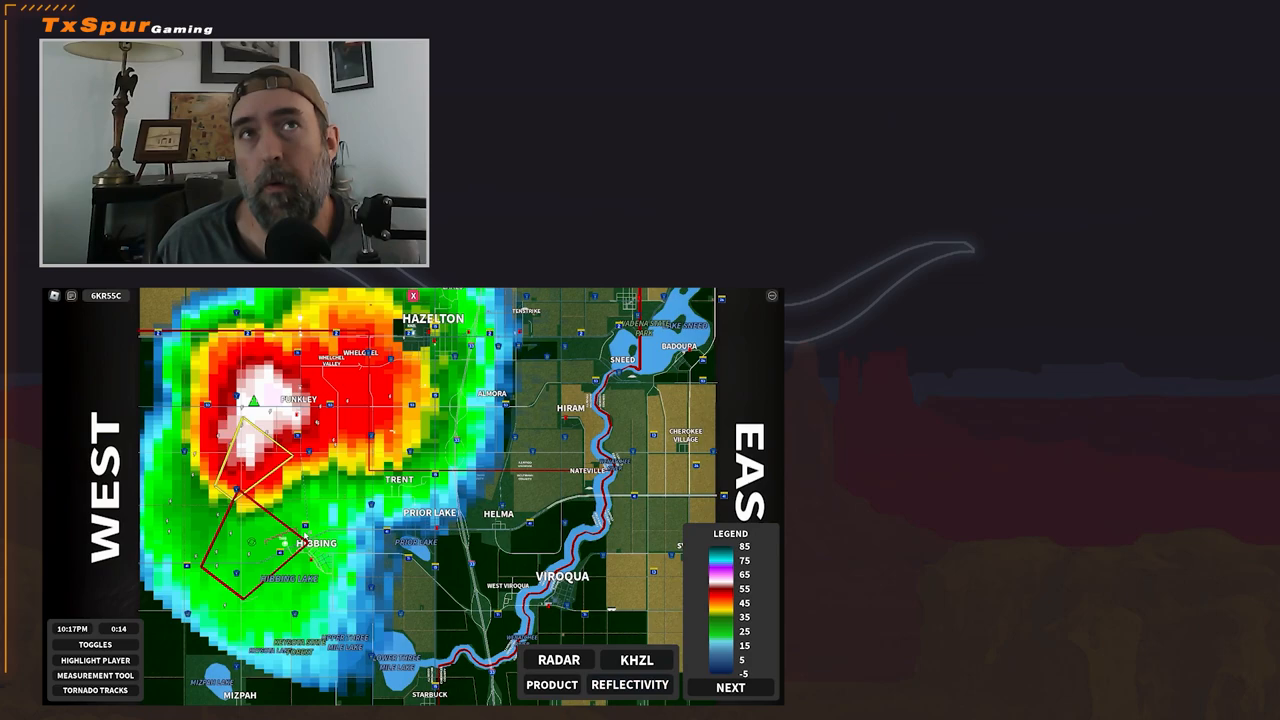
click(630, 684)
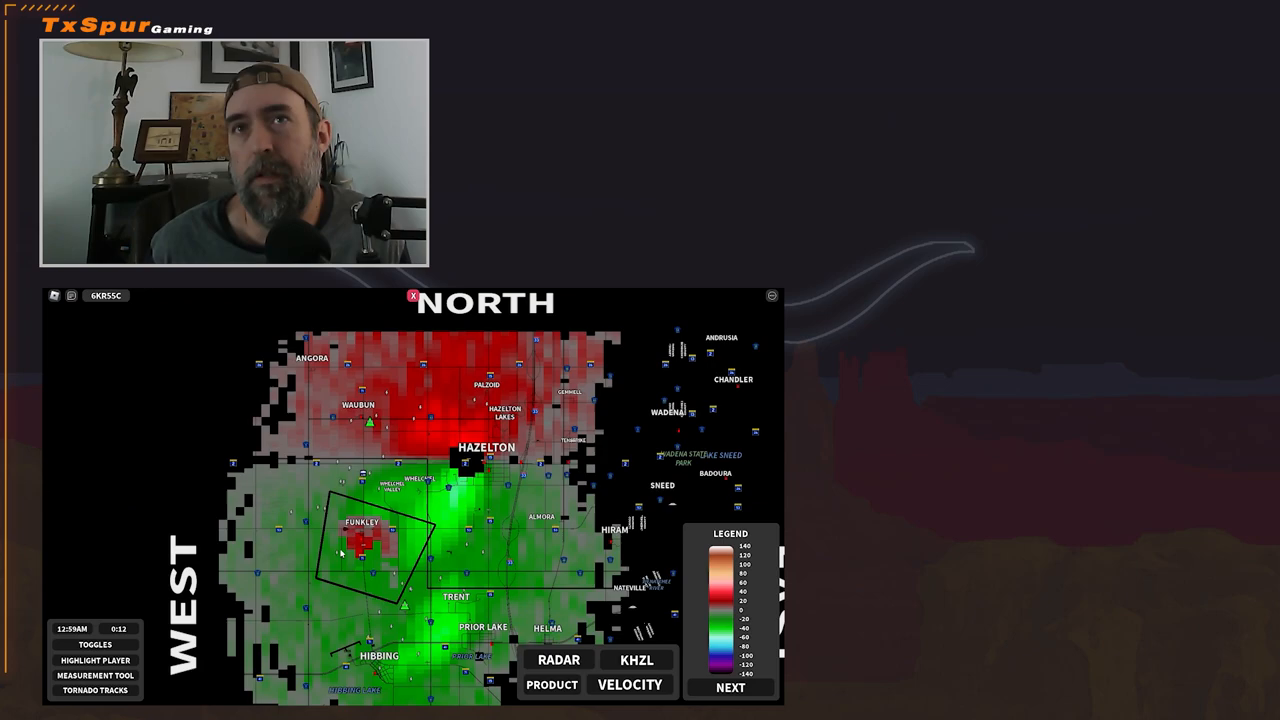
click(94, 690)
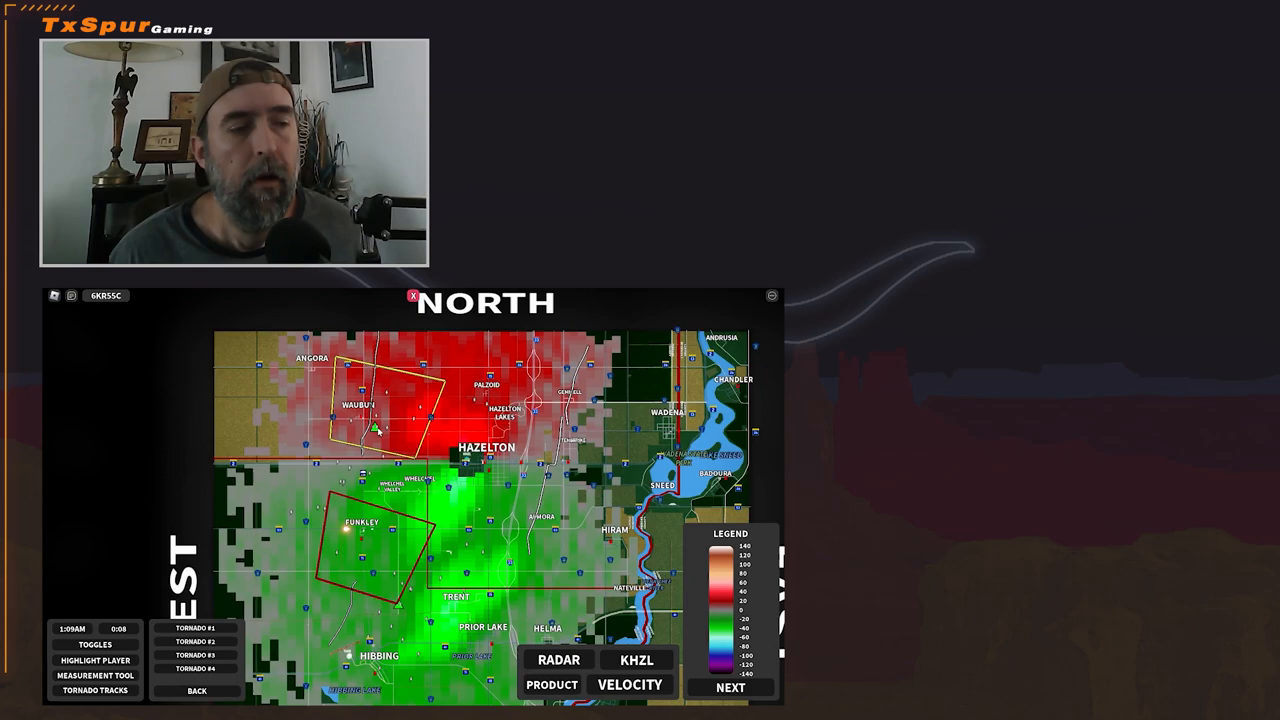
View stats for tornadoes #4, #2, #3, ending on #4: EFU, 1.54 mi, 0/0
click(196, 668)
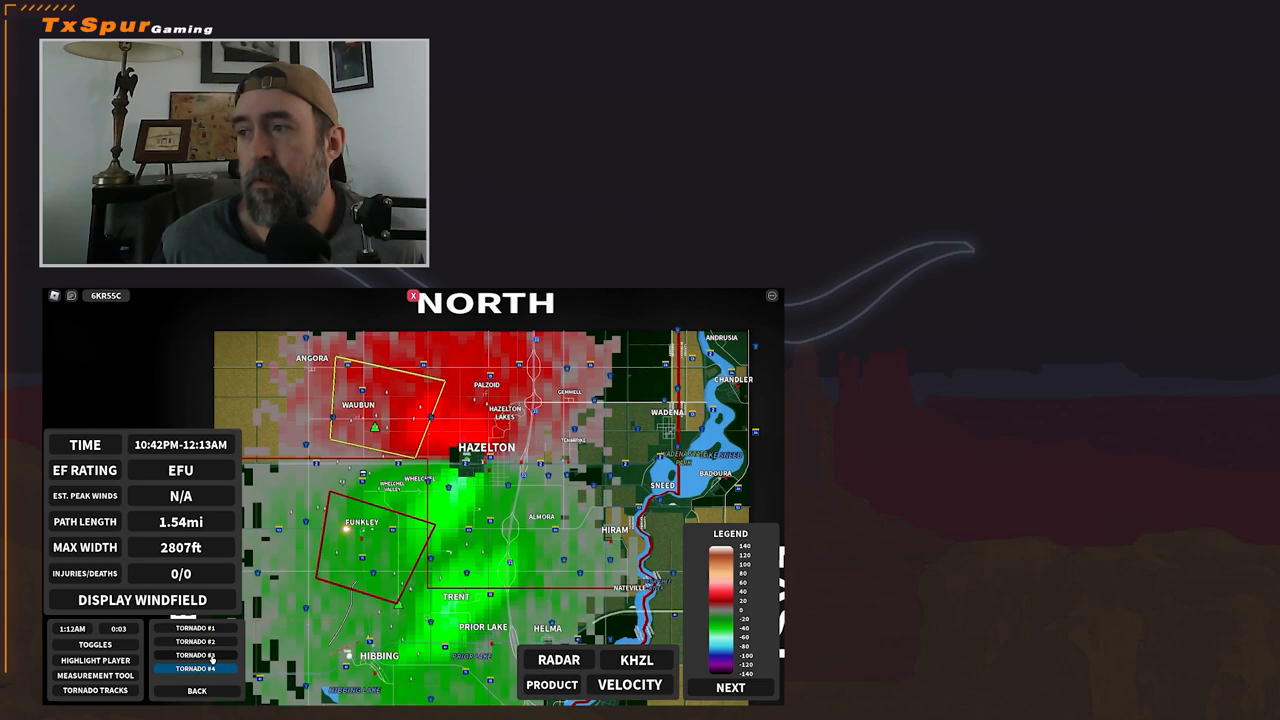
click(196, 628)
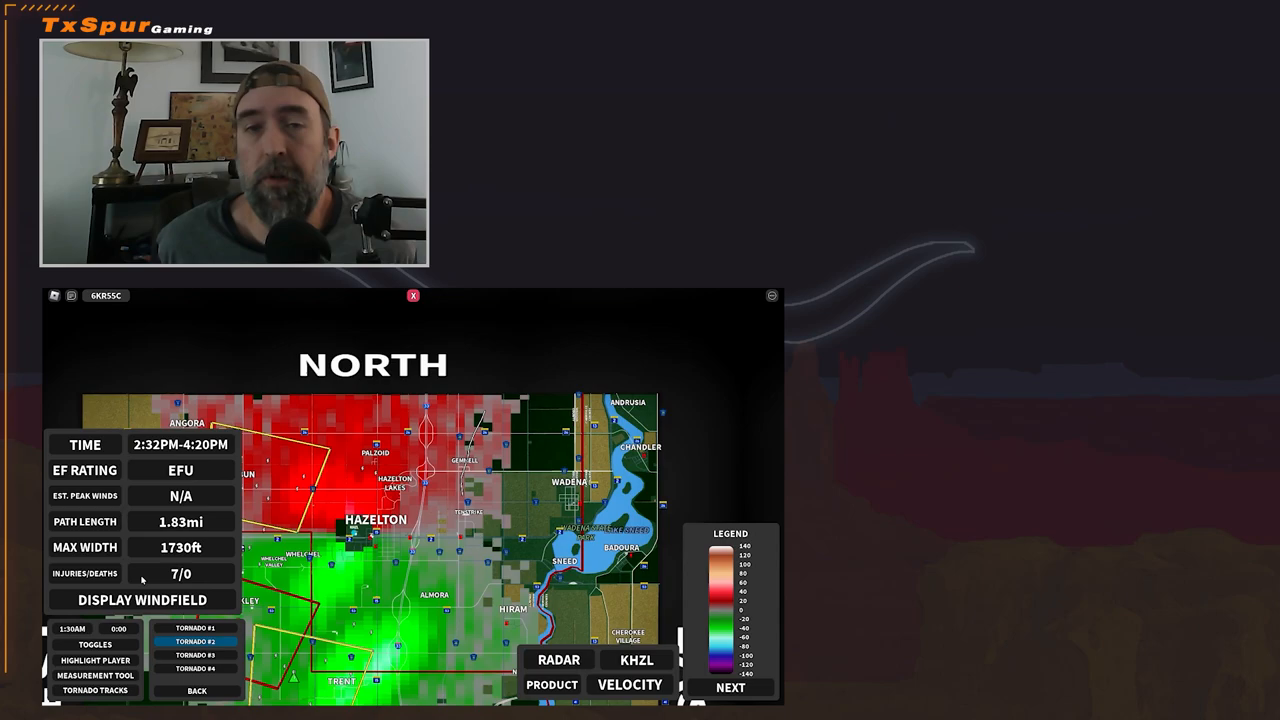
click(196, 655)
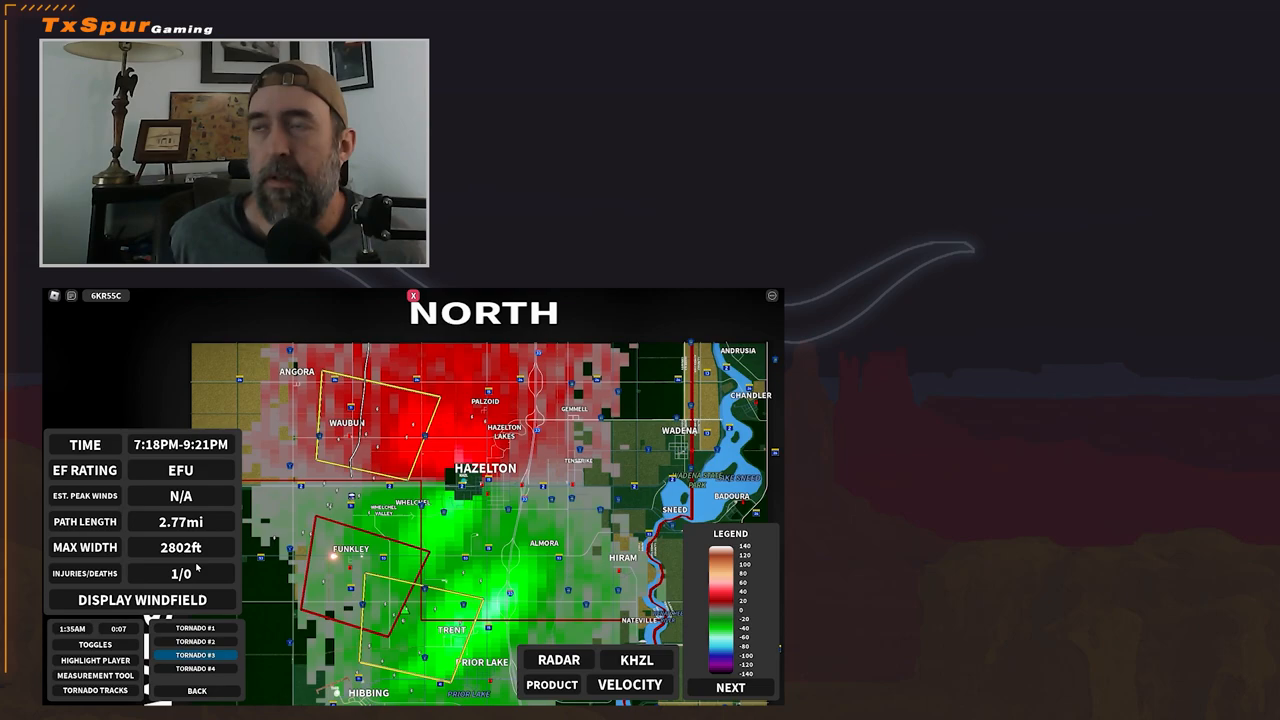
click(197, 668)
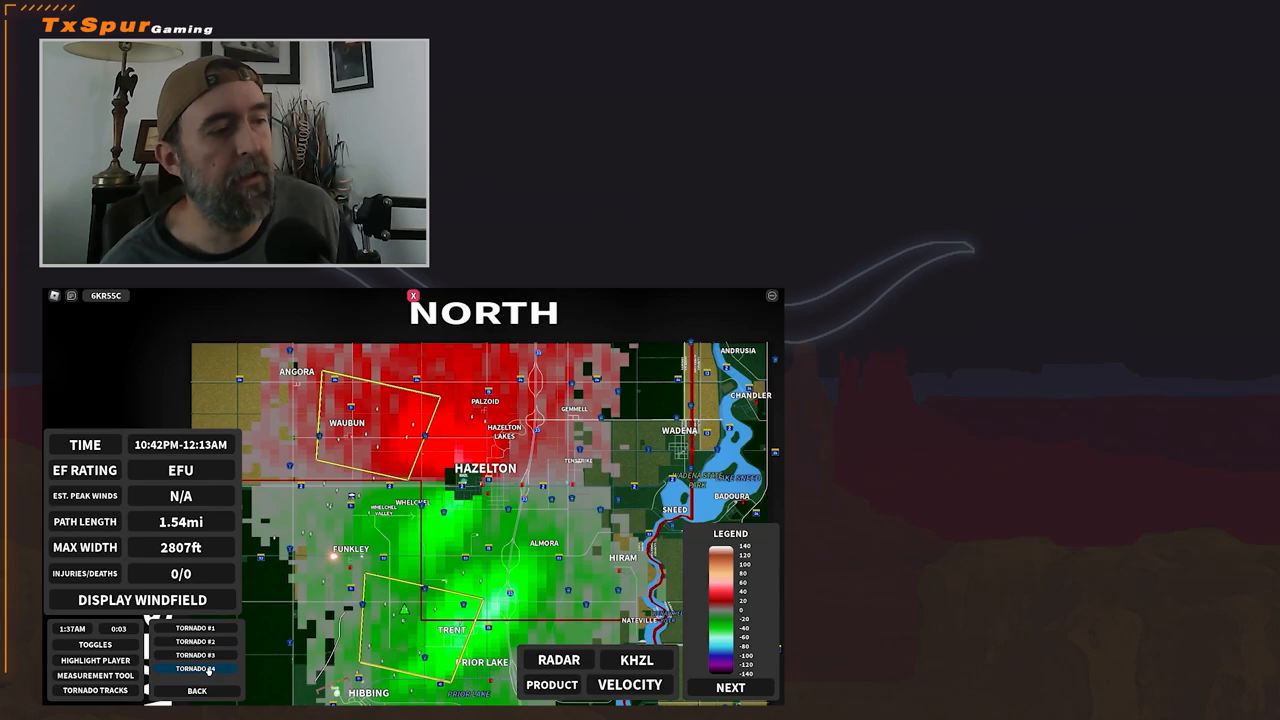